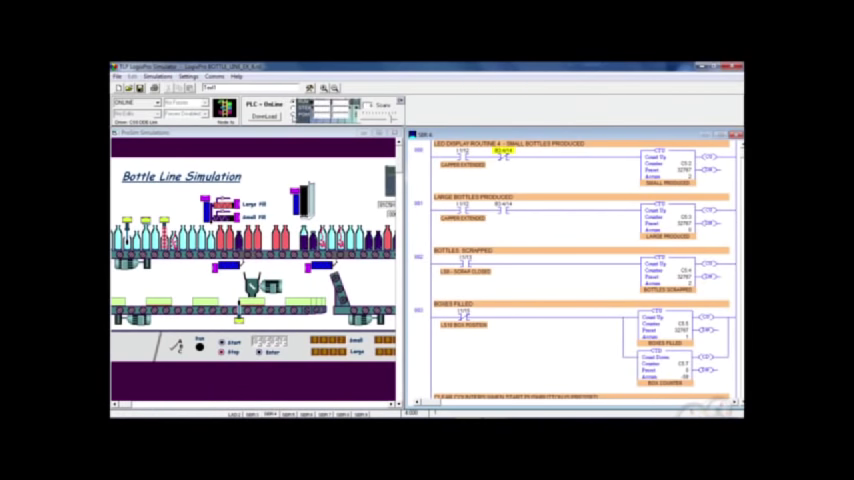
- Open the Emergency Stop Circuit lesson and press E-Stop to de-energize the outputs
left_click(156, 76)
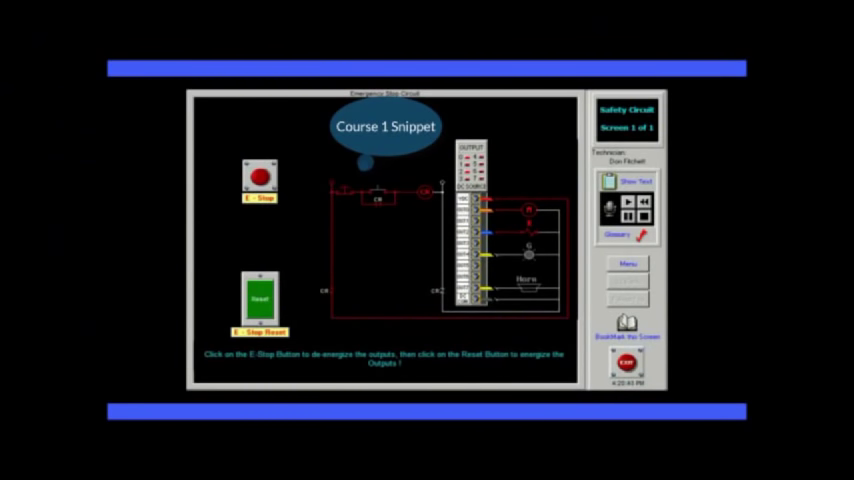
left_click(259, 177)
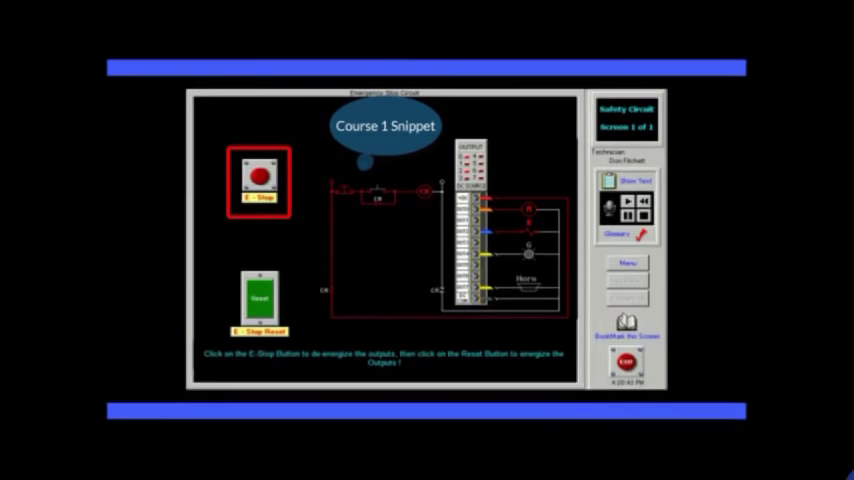